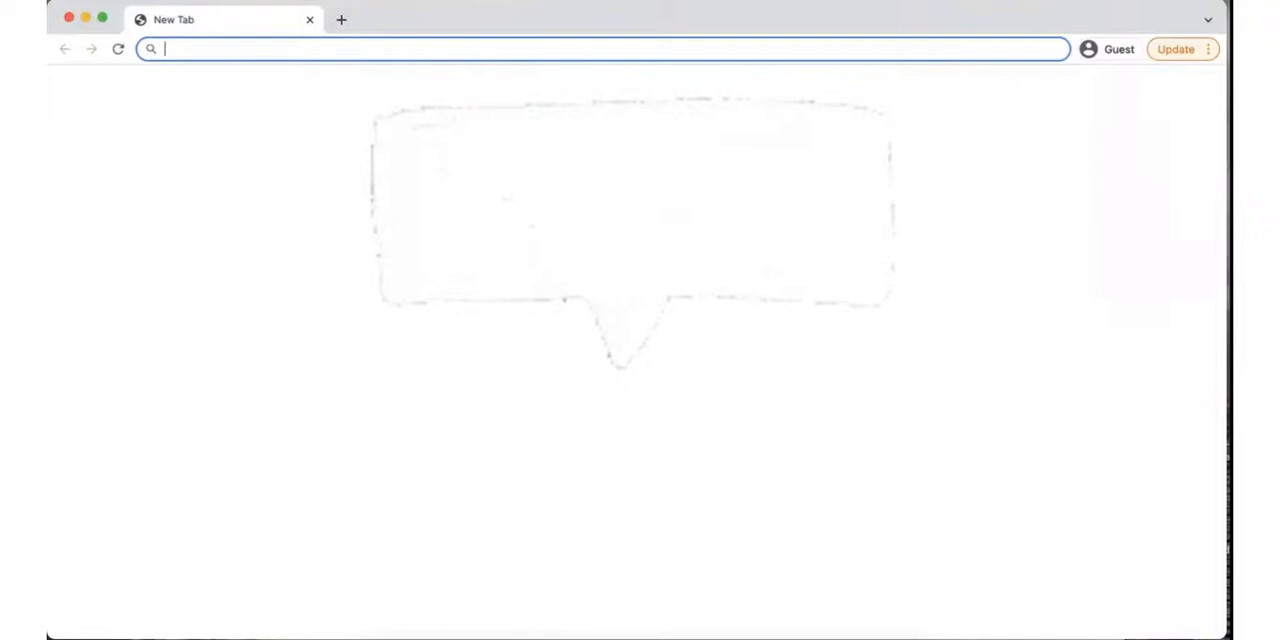
Navigate to everfi.com/login to reach the EVERFI login page
{"action": "type", "text": "everfi."}
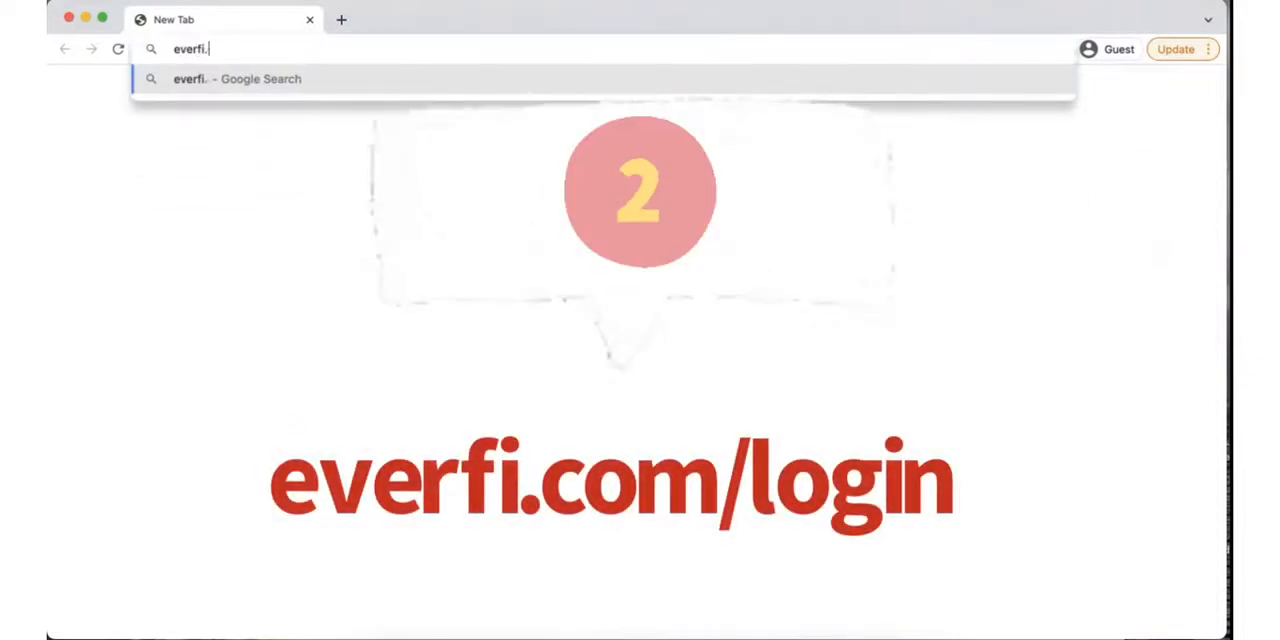
{"action": "type", "text": "com/lo"}
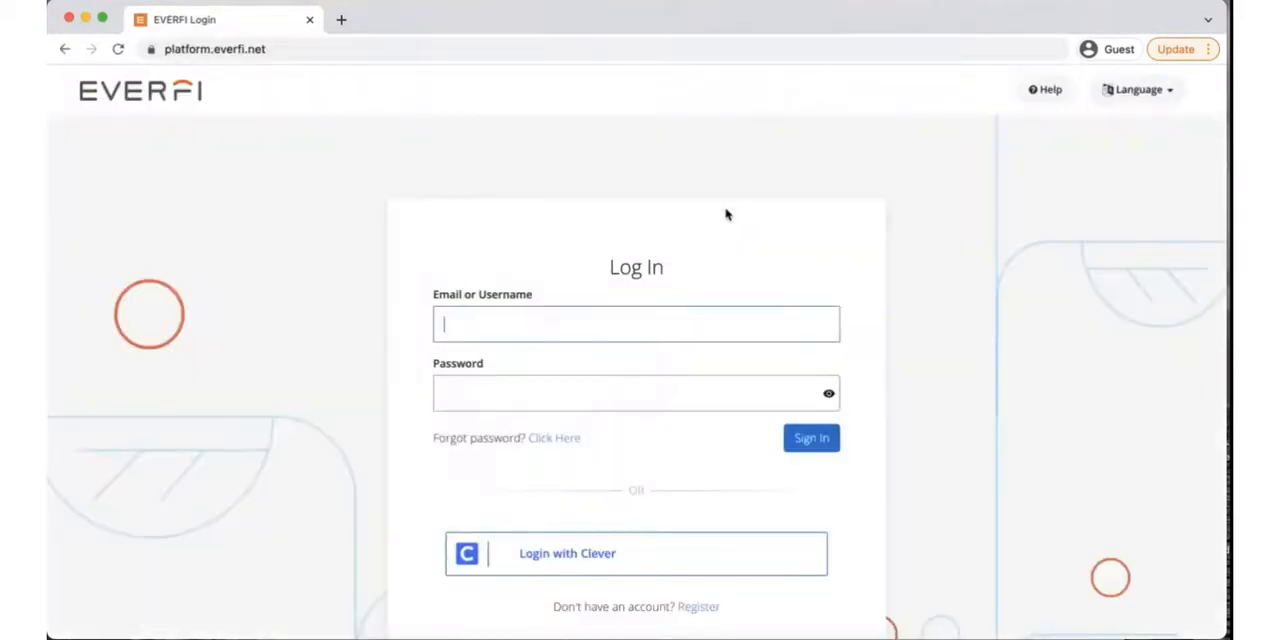
{"action": "mouse_move", "coordinate": [930, 292]}
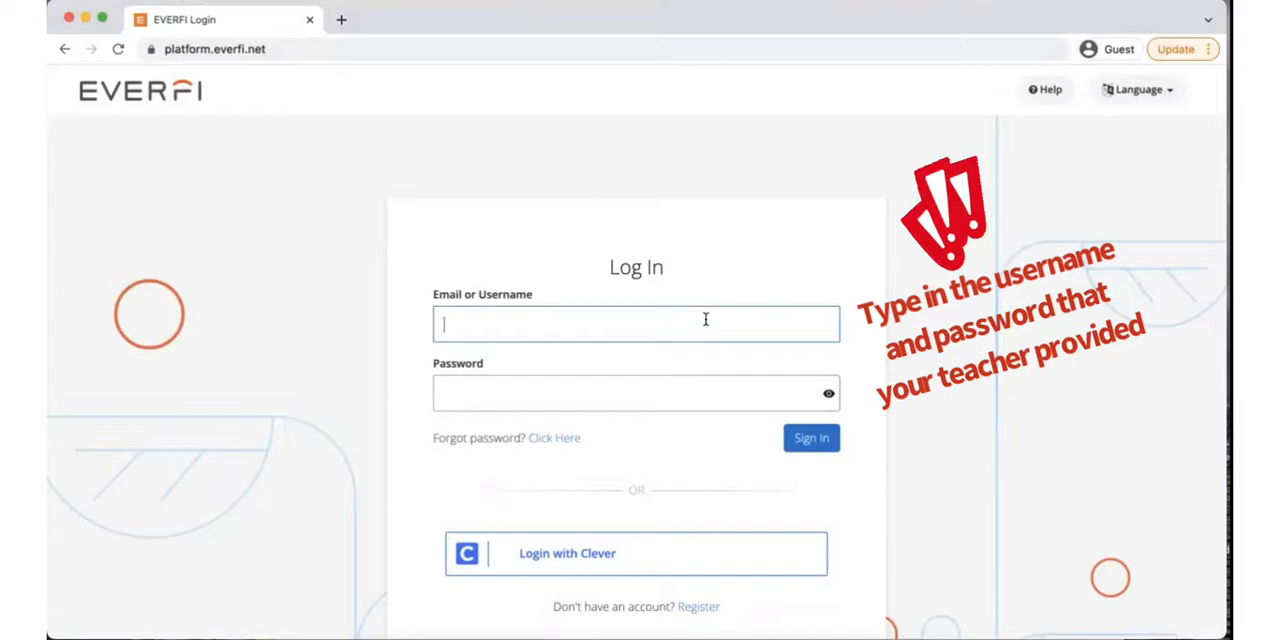
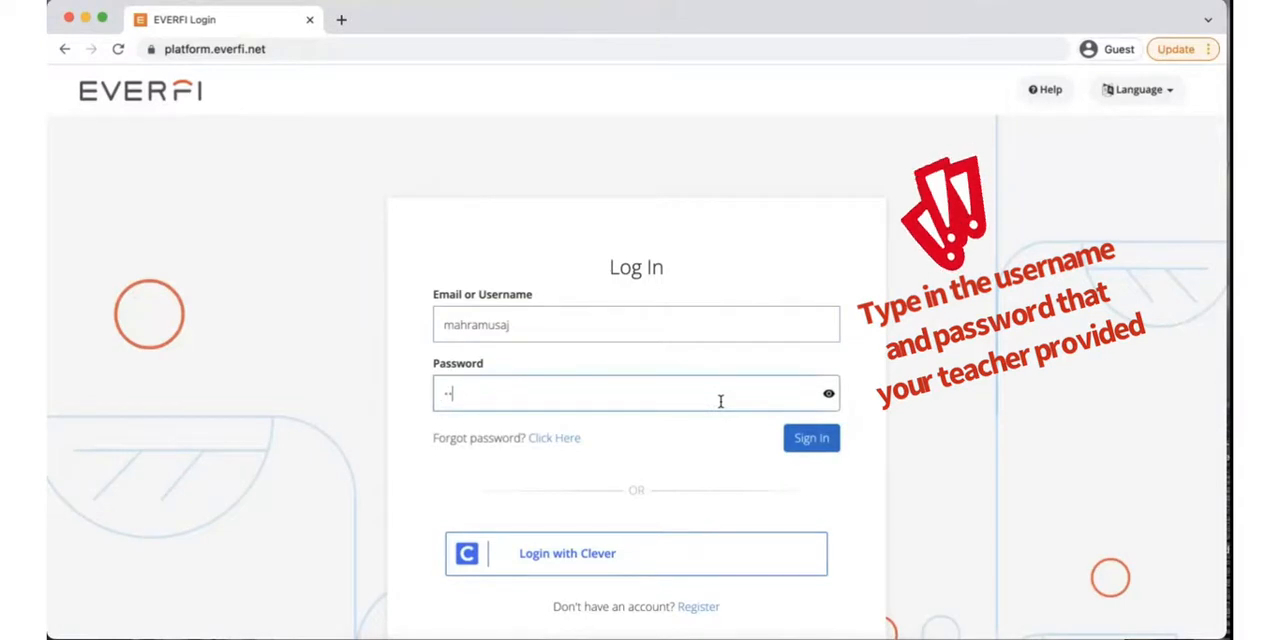
{"action": "type", "text": "password"}
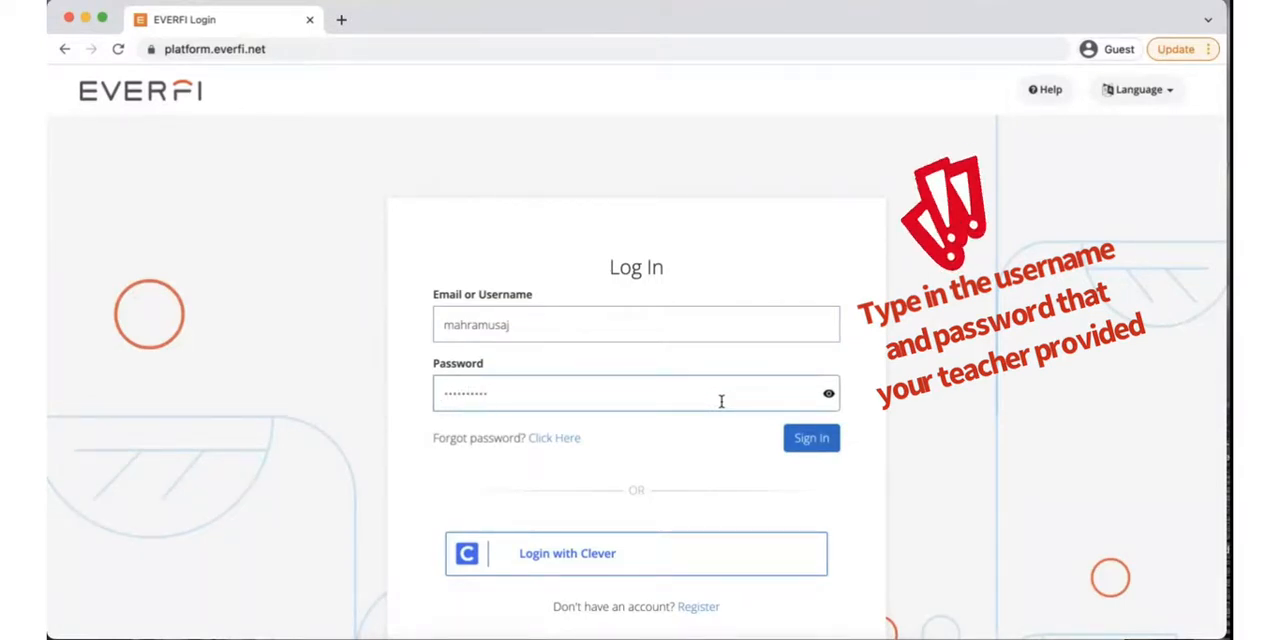
{"action": "mouse_move", "coordinate": [728, 432]}
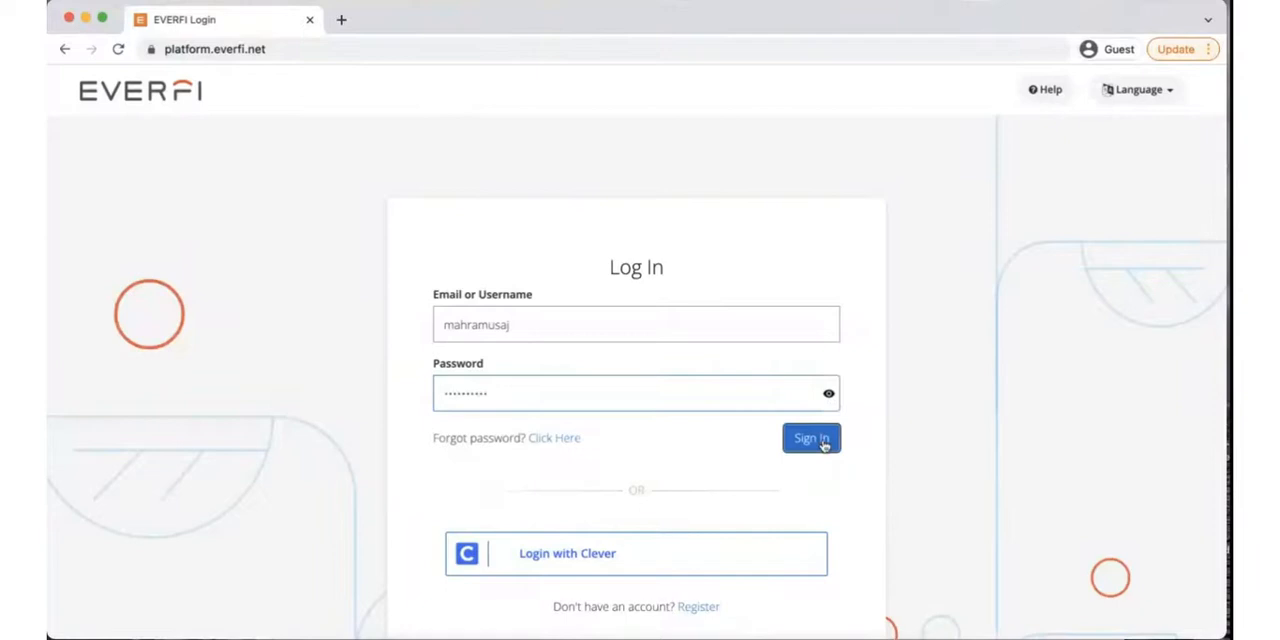
Sign in to the student dashboard and start the Future Goals - Science course
{"action": "left_click", "coordinate": [810, 438]}
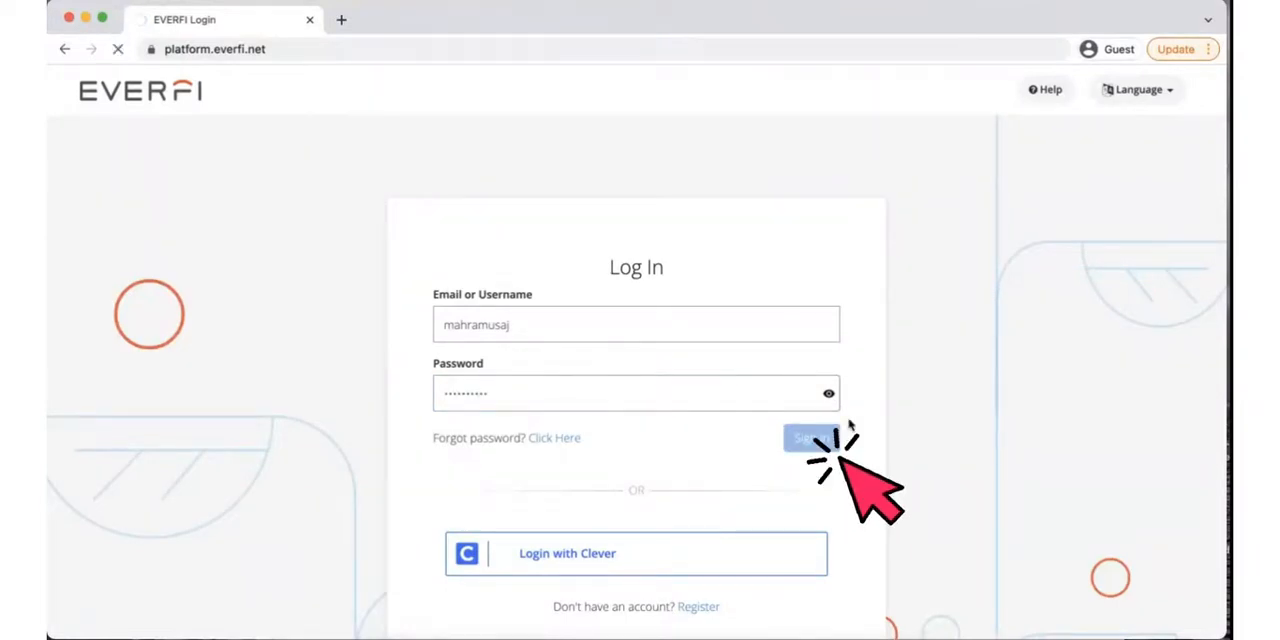
{"action": "left_click", "coordinate": [810, 438]}
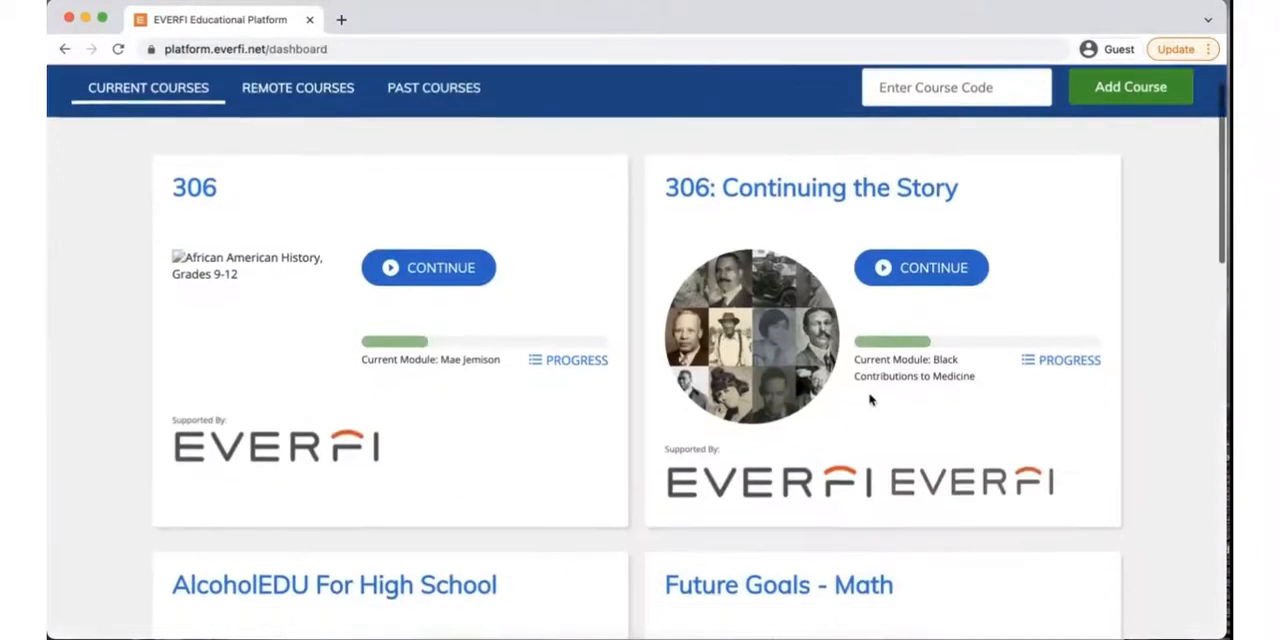
{"action": "scroll", "scroll_direction": "down", "scroll_amount": 3}
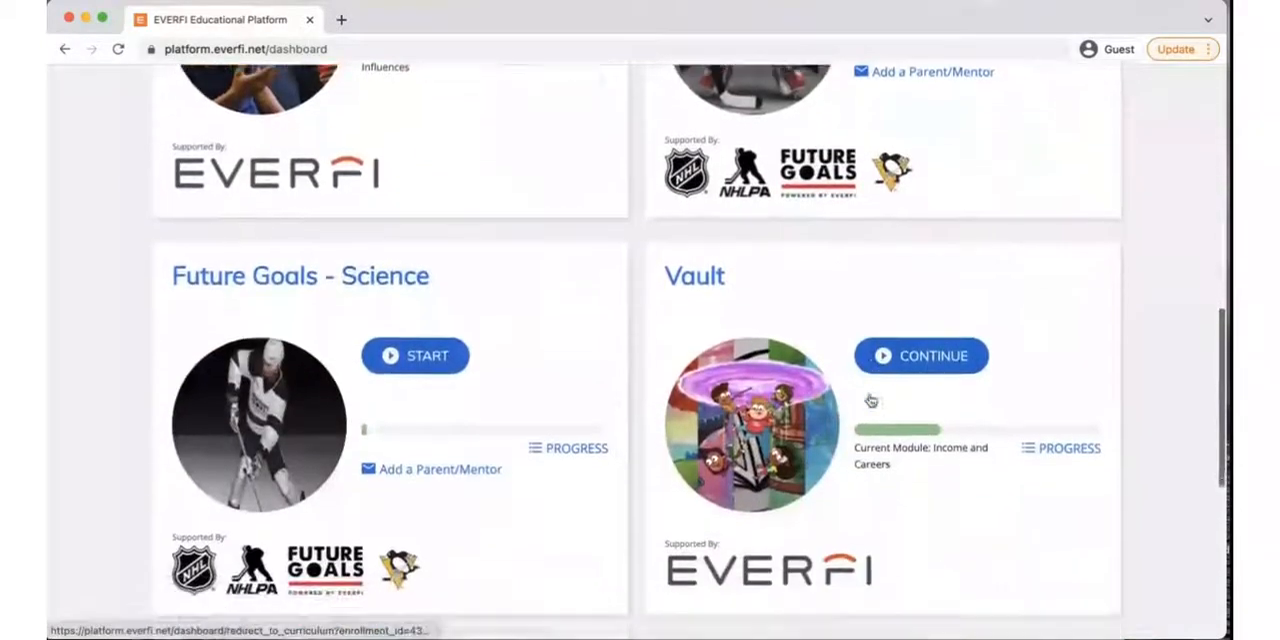
{"action": "scroll", "scroll_direction": "down", "scroll_amount": 3}
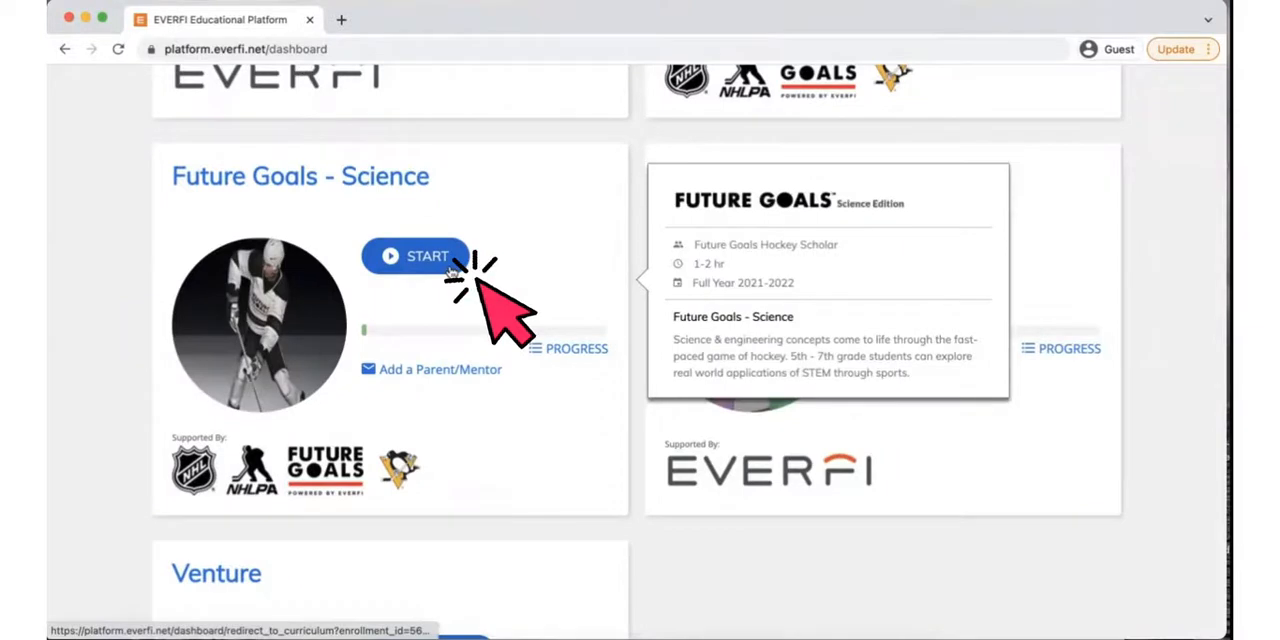
{"action": "left_click", "coordinate": [428, 256]}
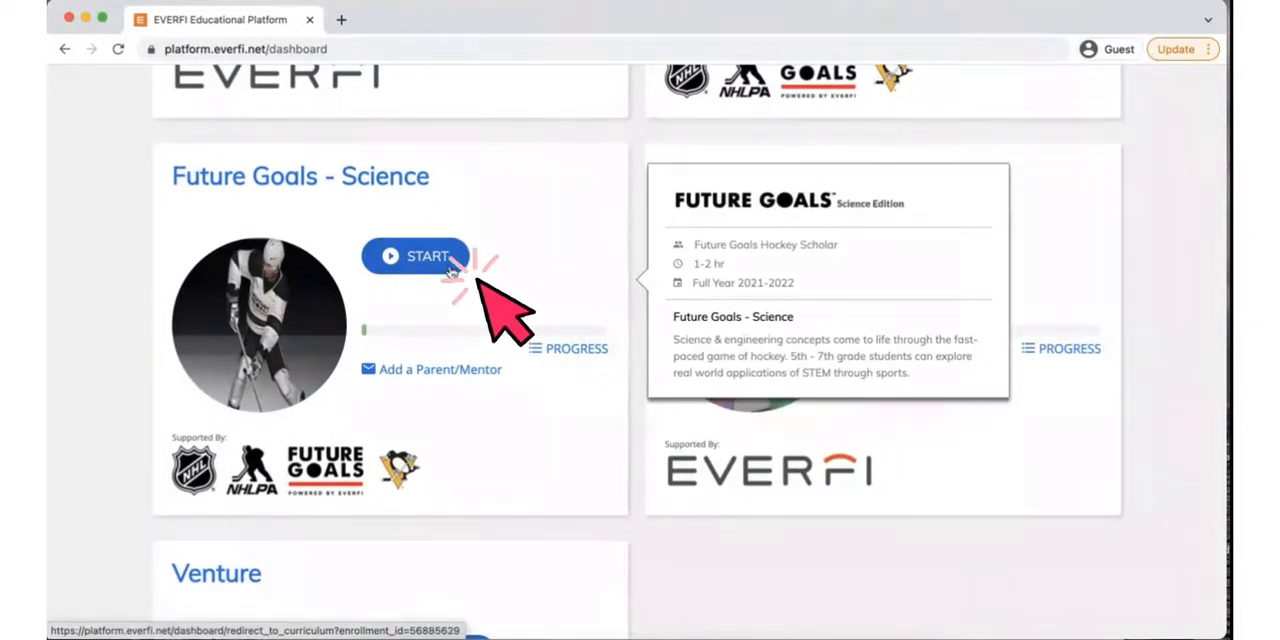